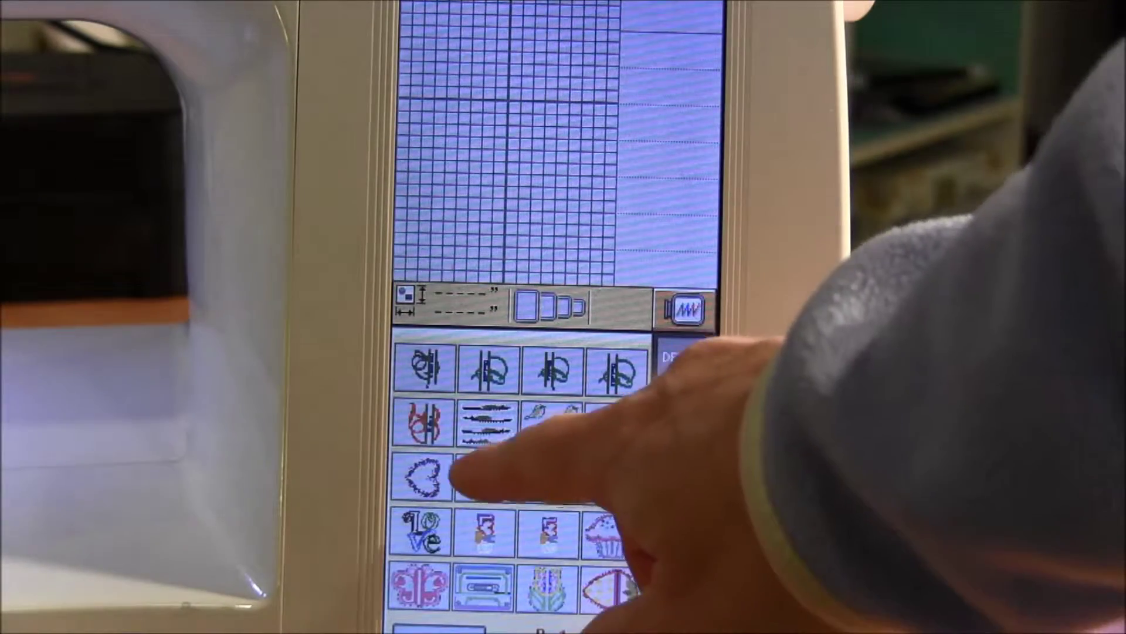
# Step: Select the heart-shaped embroidery design to load it for editing
pyautogui.click(425, 477)
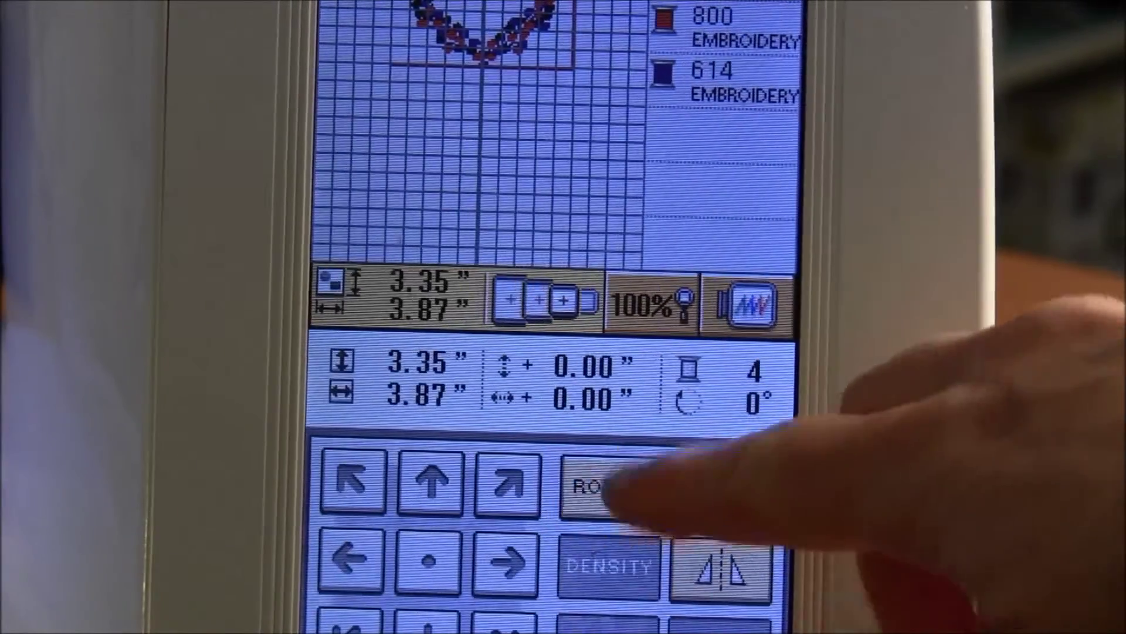
# Step: Show the ROTATE options (90° and 10° buttons) for the heart design at 0°
pyautogui.click(608, 488)
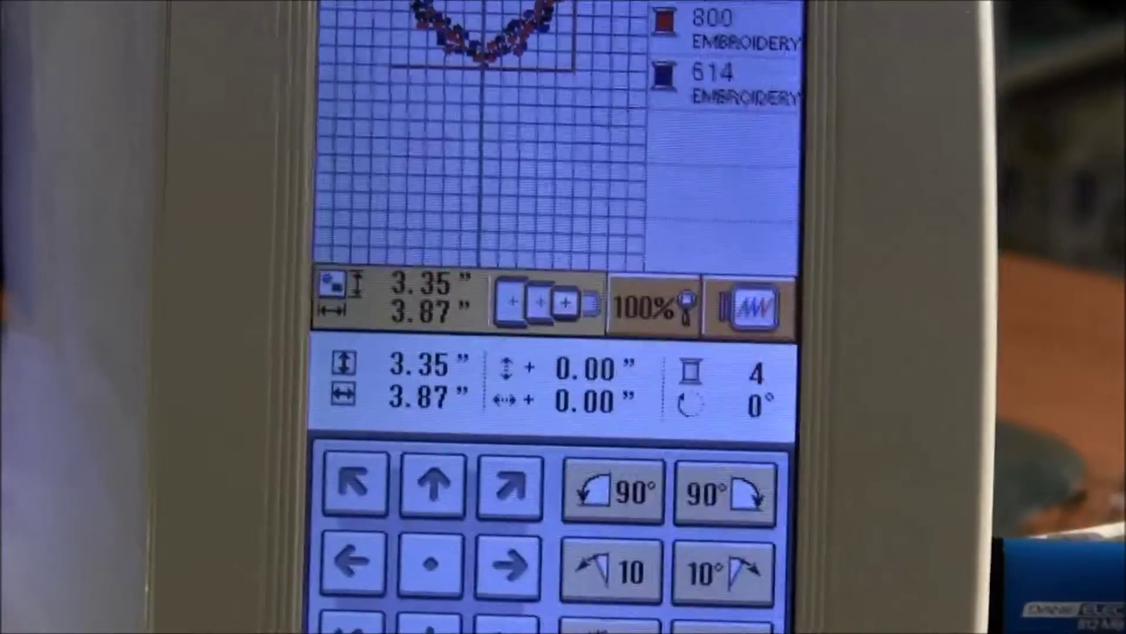